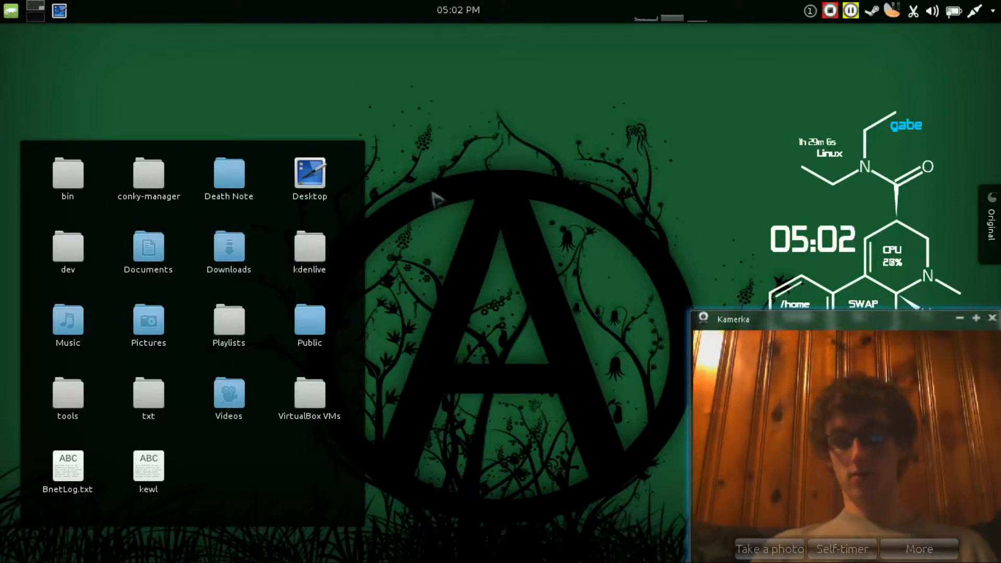
pyautogui.moveTo(354, 473)
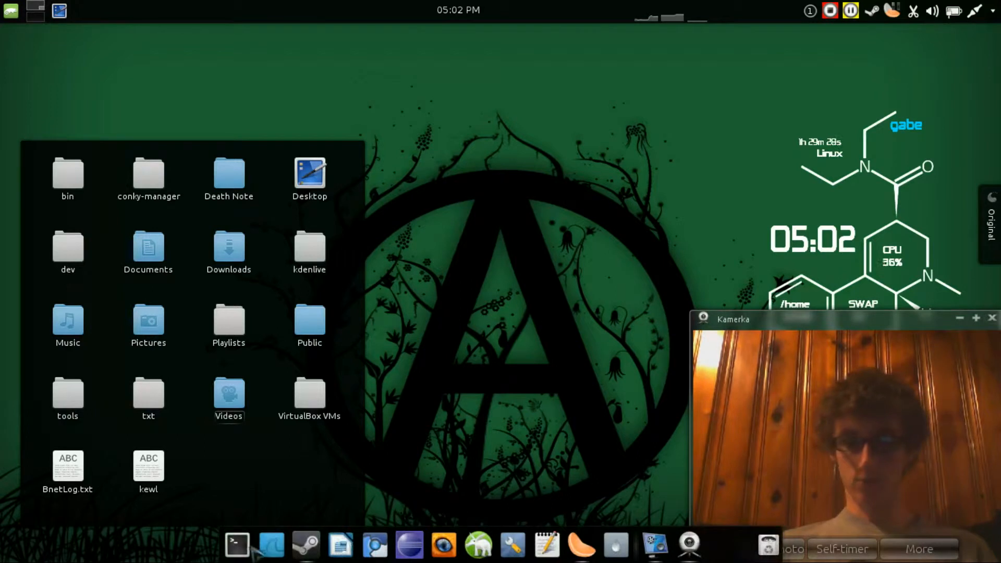
# Launch a terminal from the dock and become root with su - and the root password
pyautogui.click(237, 546)
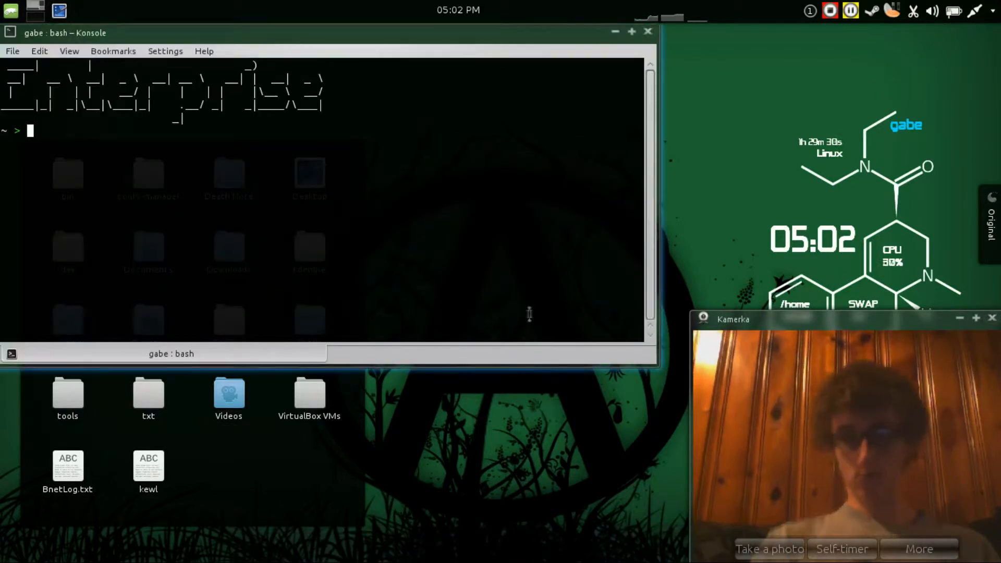
pyautogui.write('aircrack-n')
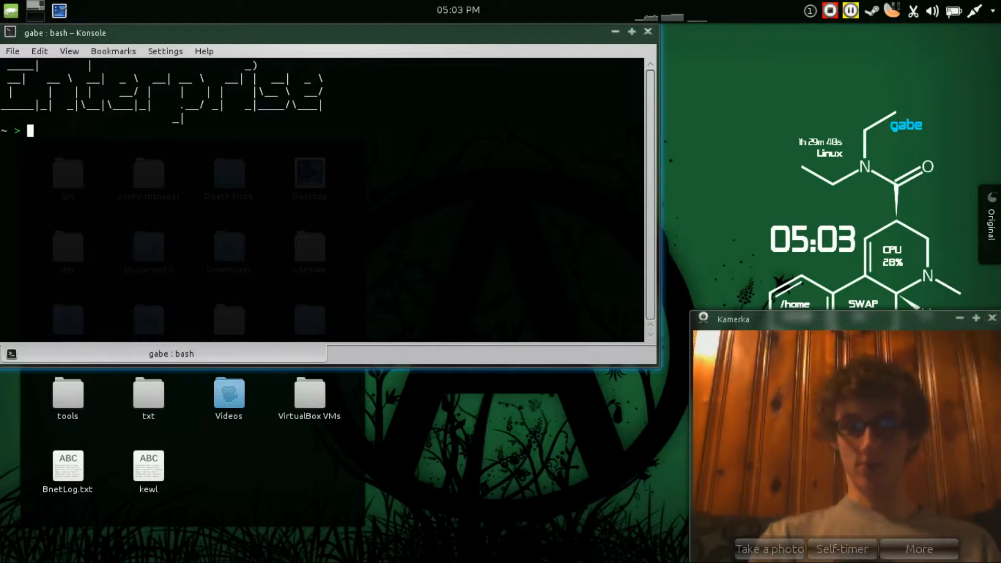
pyautogui.write('su -')
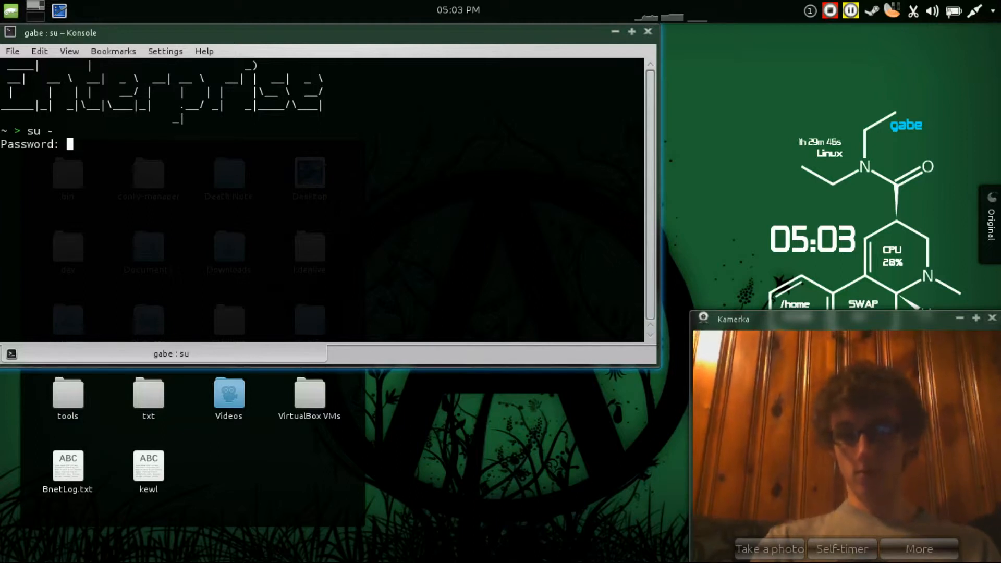
pyautogui.press('Return')
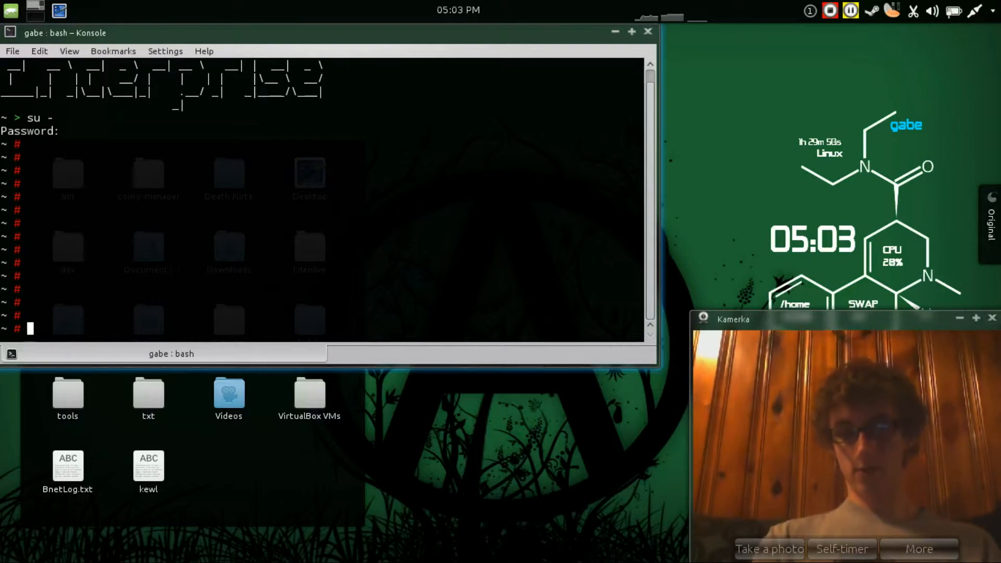
pyautogui.scroll(-3)
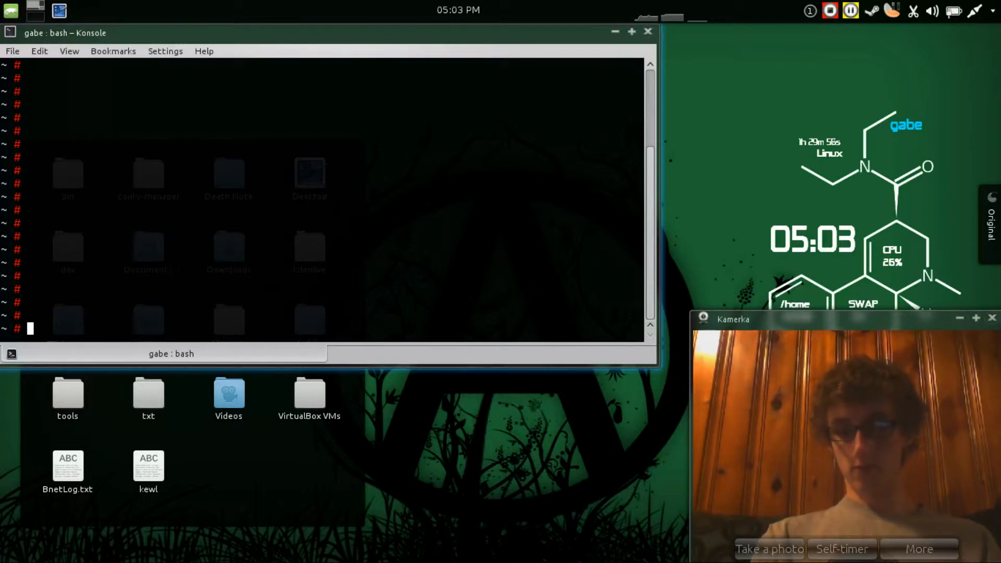
# Run airmon-ng to list mon0 and wlan0, then draft and discard 'airmon-ng start wlan0'
pyautogui.write('airm')
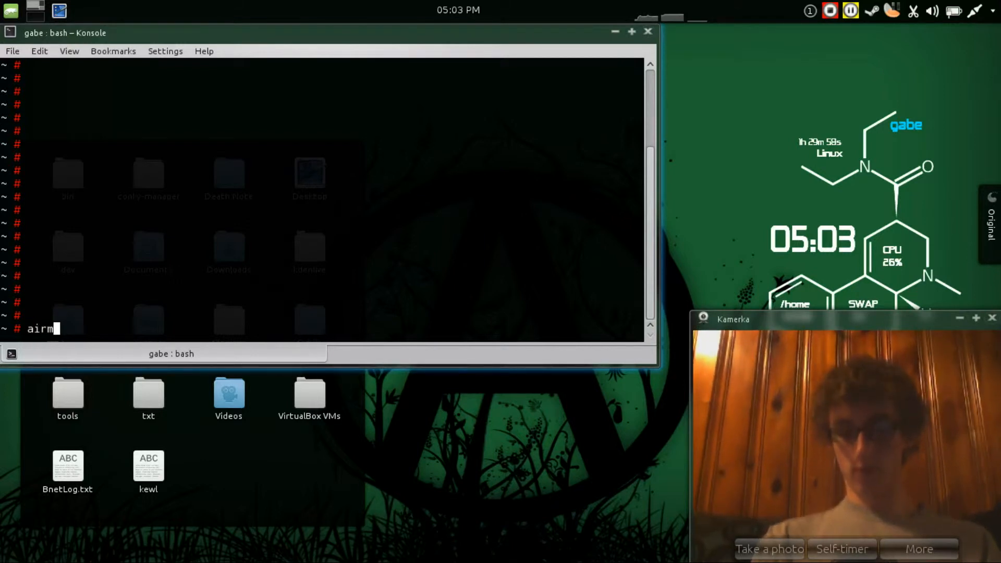
pyautogui.write('on-ng')
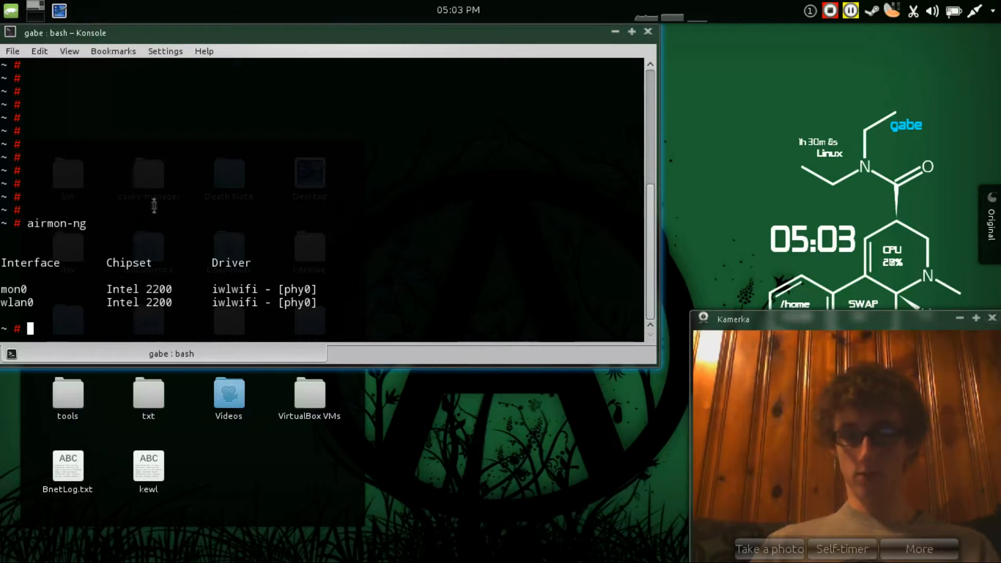
pyautogui.doubleClick(15, 289)
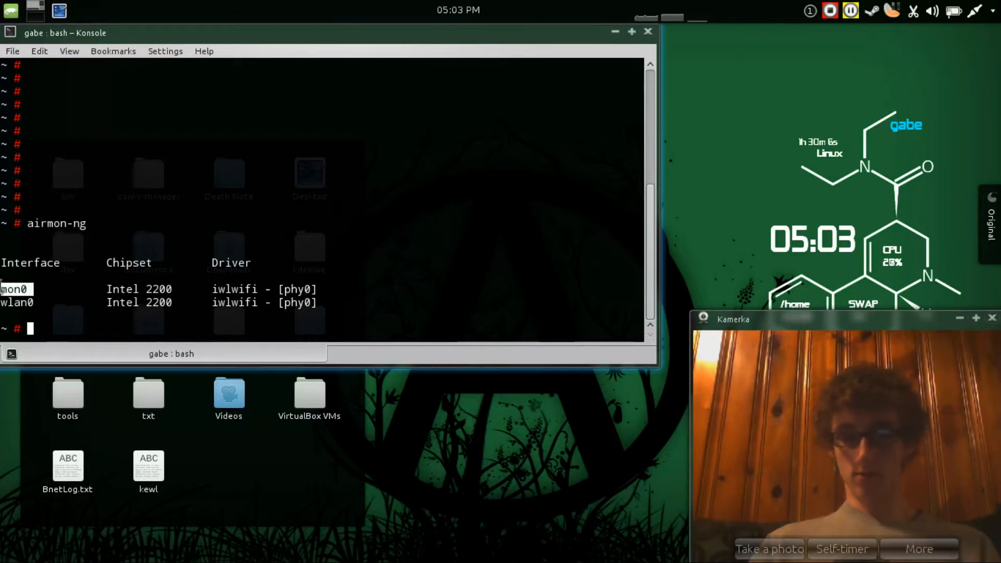
pyautogui.write('airmon-ng')
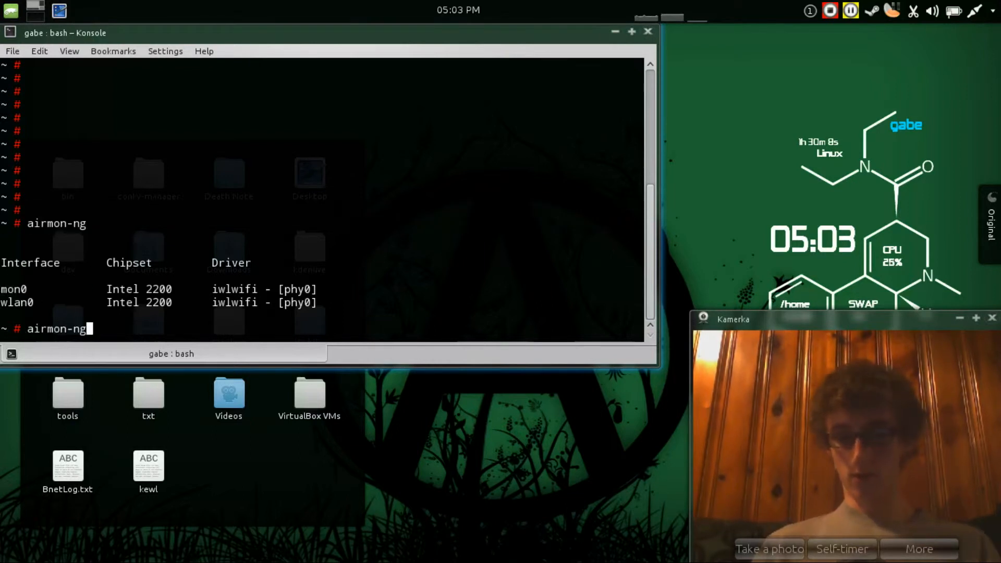
pyautogui.write('start')
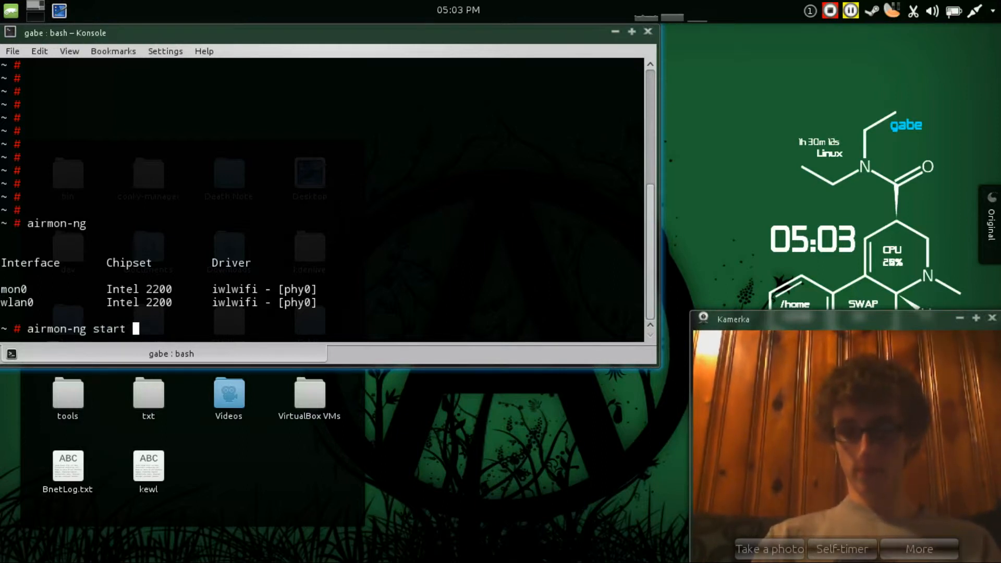
pyautogui.write('wlan0')
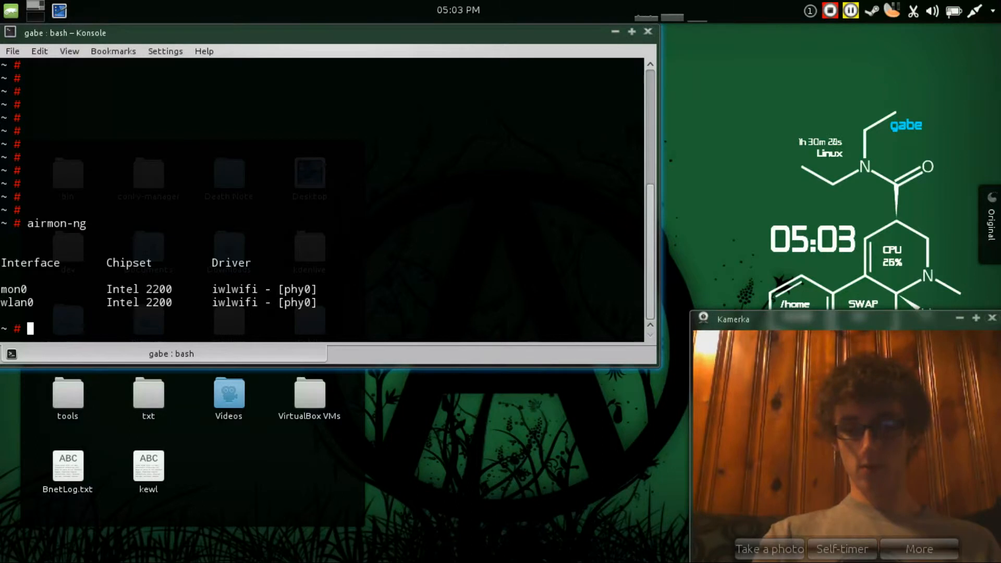
# Remove the old names file and start a new one in vim
pyautogui.write('rm')
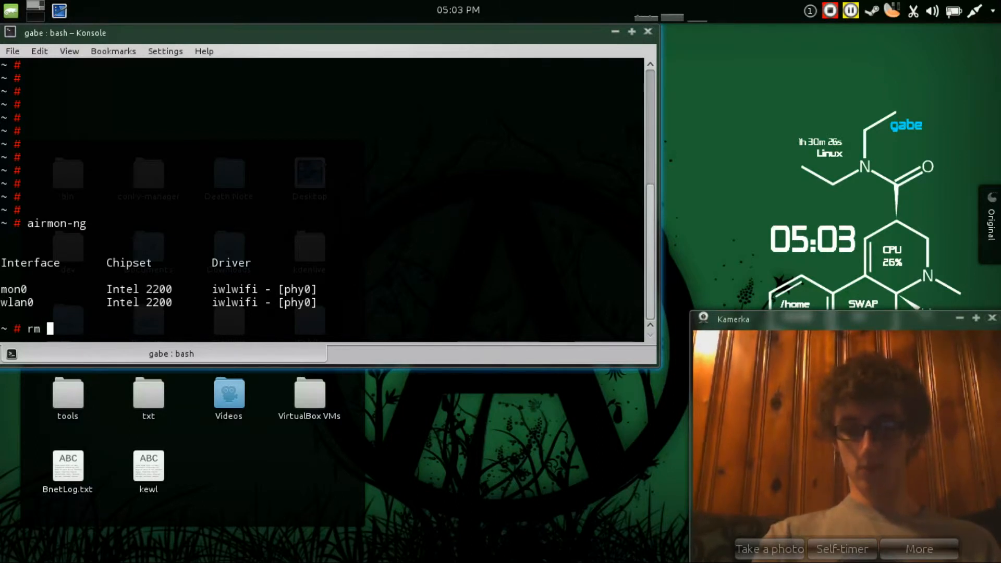
pyautogui.write('names')
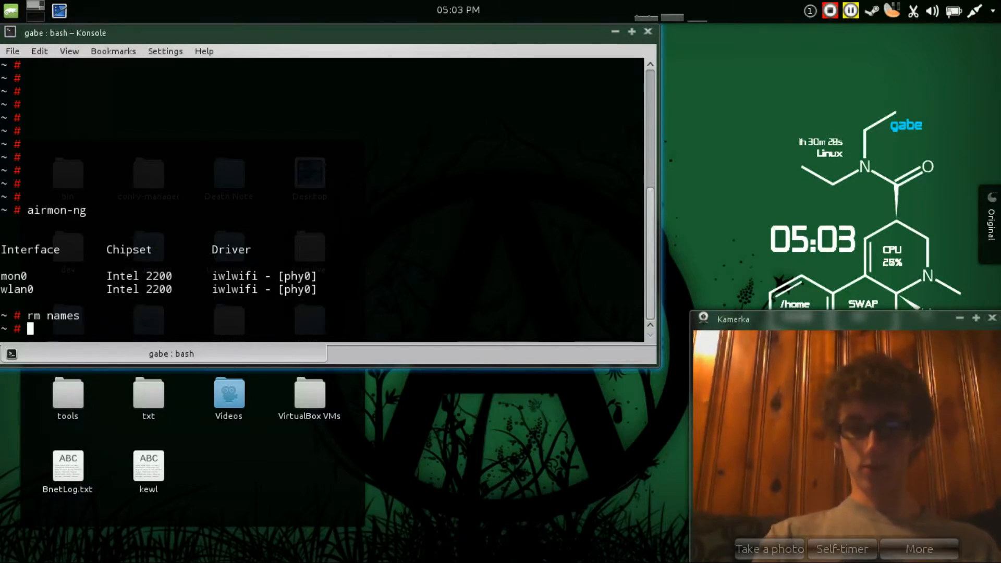
pyautogui.write('vim nam')
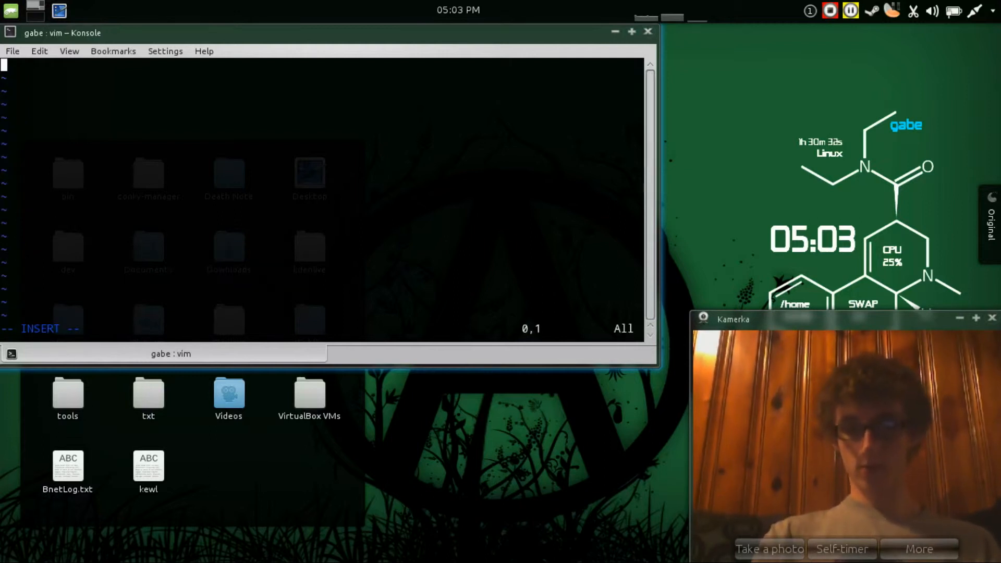
pyautogui.write('derp')
pyautogui.write('herp')
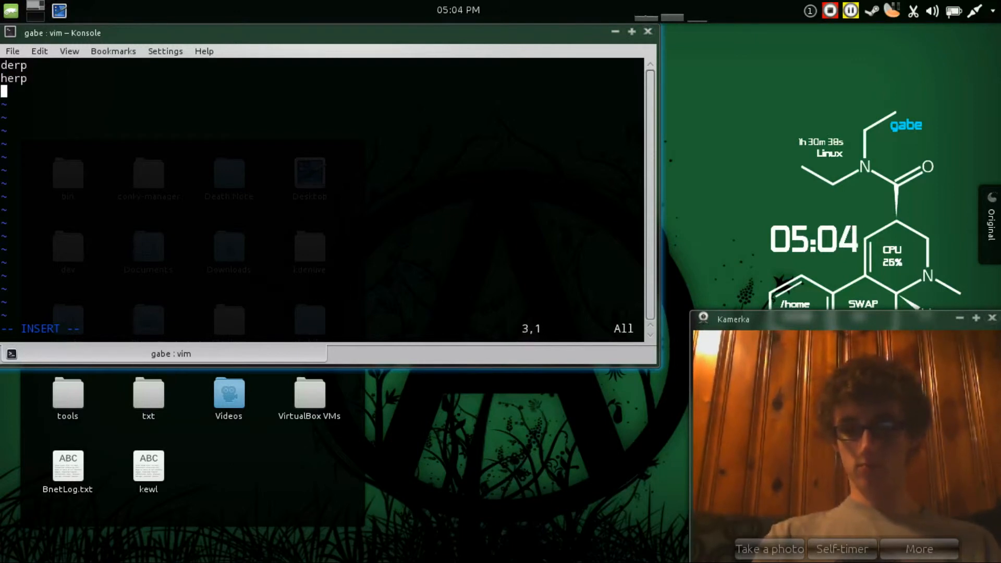
# Enter fake SSIDs such as 'the-fbi-is-watching-you' and 'nice-hat', one per line, and save
pyautogui.write('the-f')
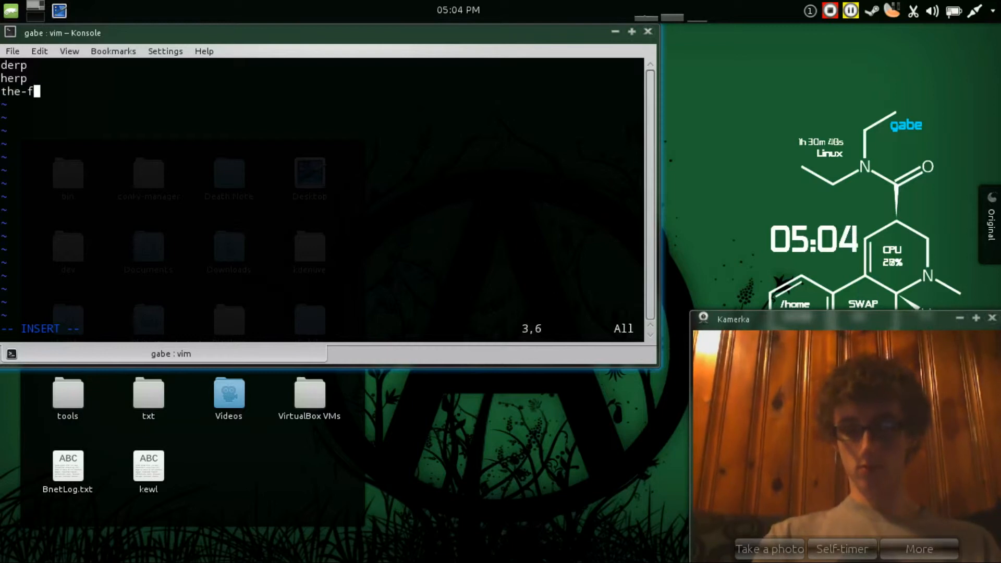
pyautogui.write('bi-is-')
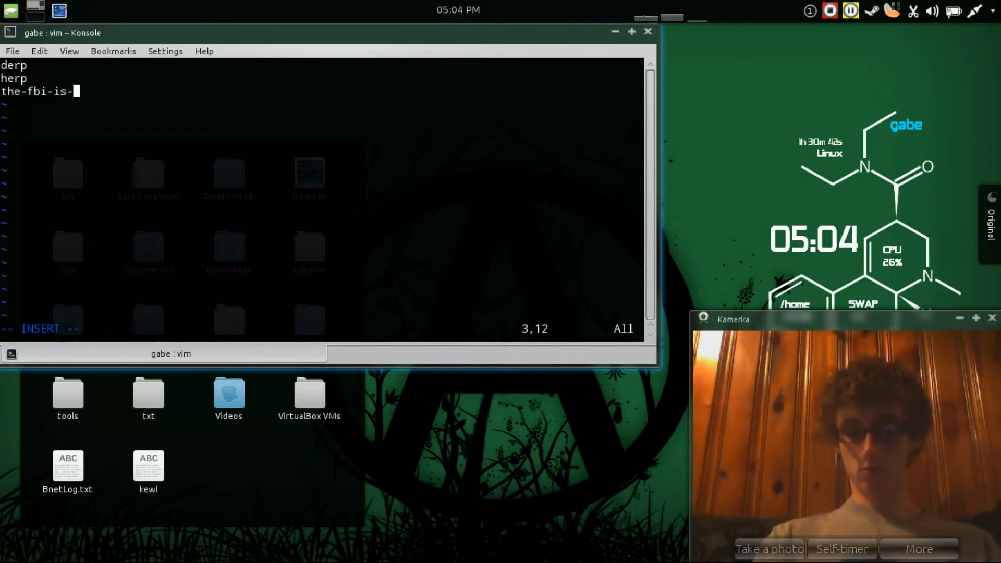
pyautogui.write('watching-')
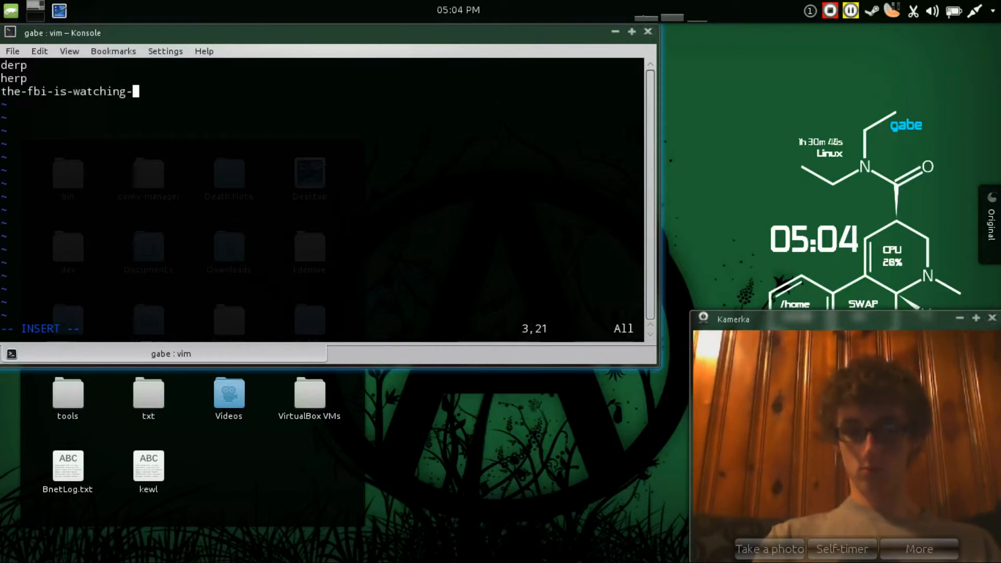
pyautogui.write('you-a')
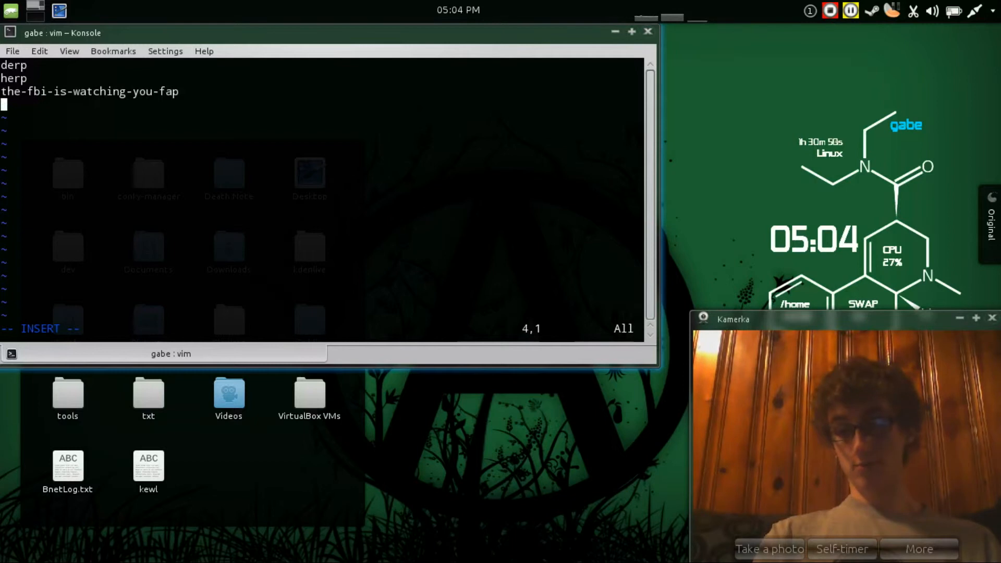
pyautogui.write('nice-')
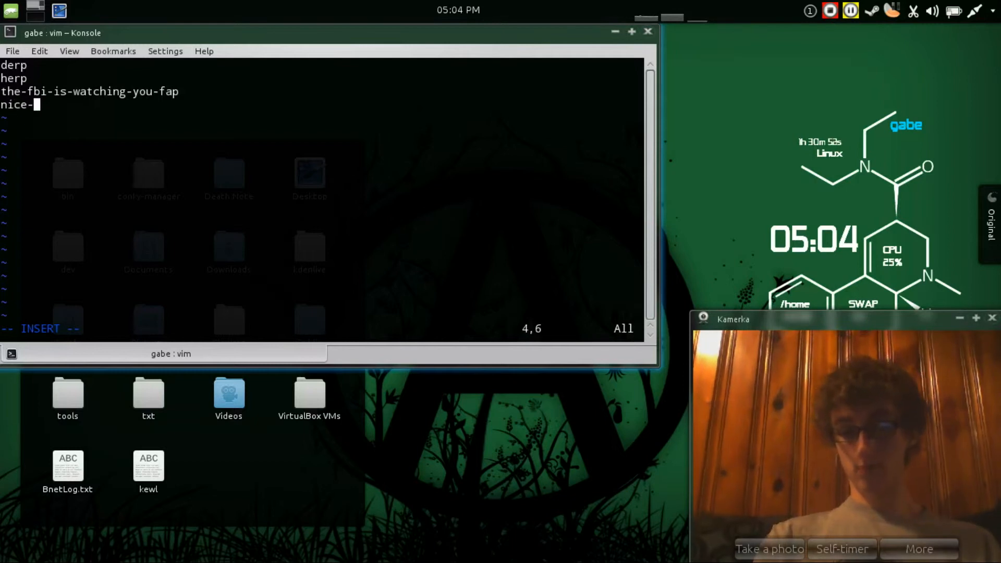
pyautogui.write('hat')
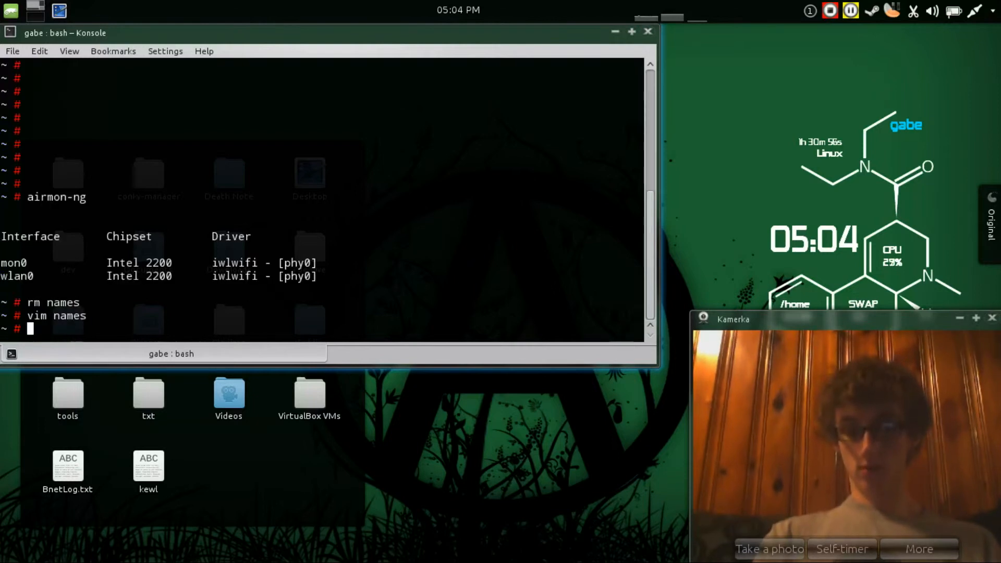
# Compose the command 'mdk3 mon0 b -f names' at the root prompt without running it
pyautogui.write('m')
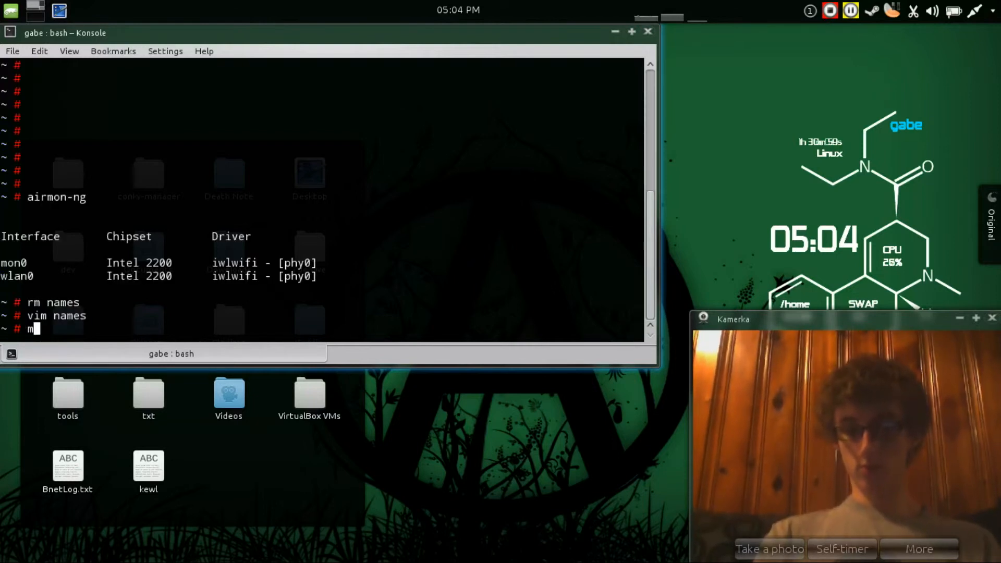
pyautogui.write('dk3 mo')
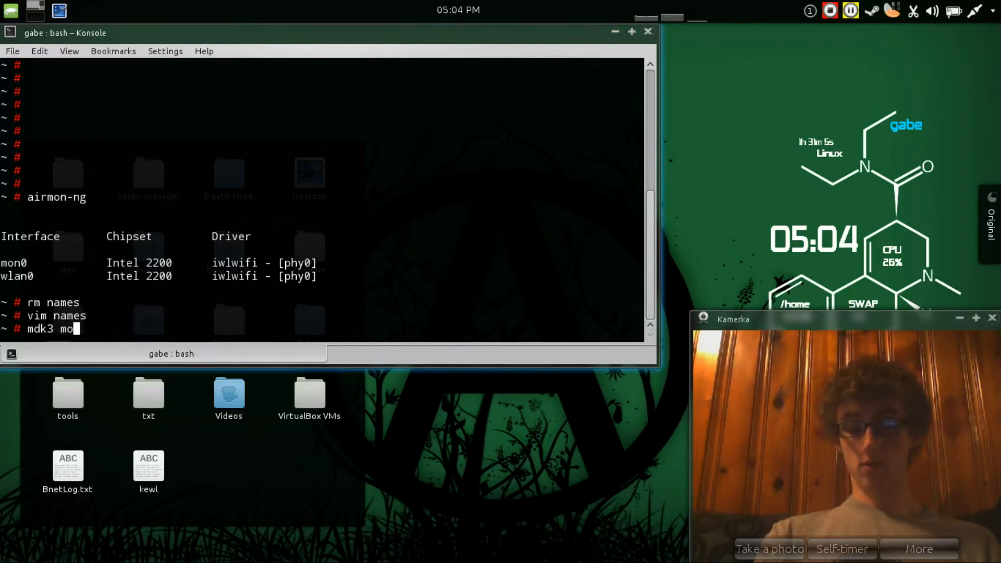
pyautogui.write('n0 b')
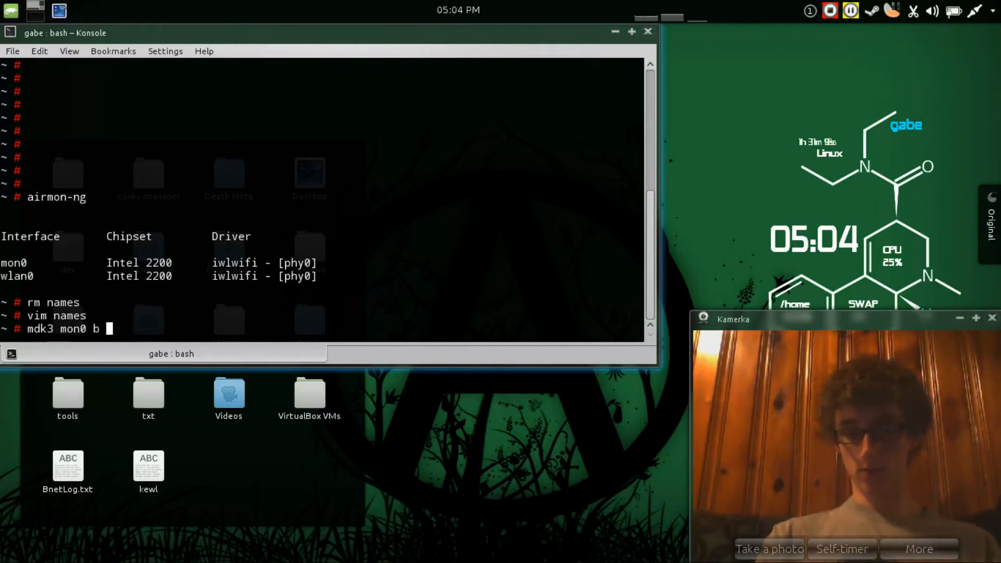
pyautogui.write('-f')
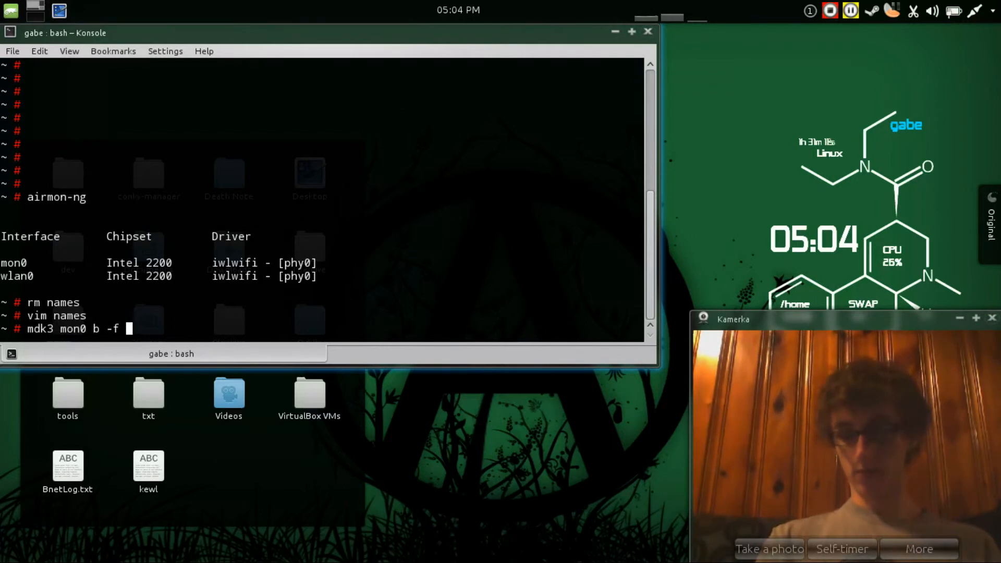
pyautogui.write('names')
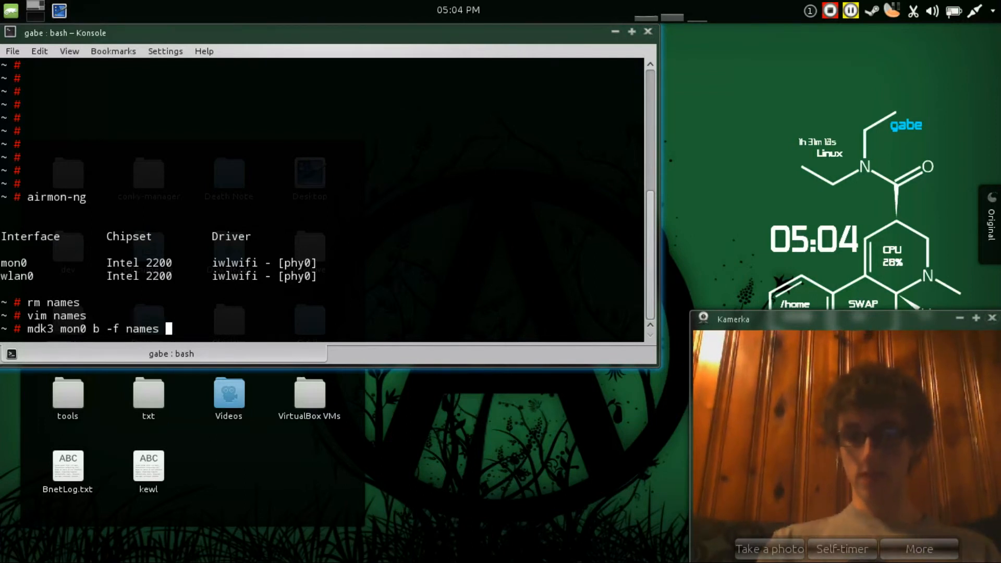